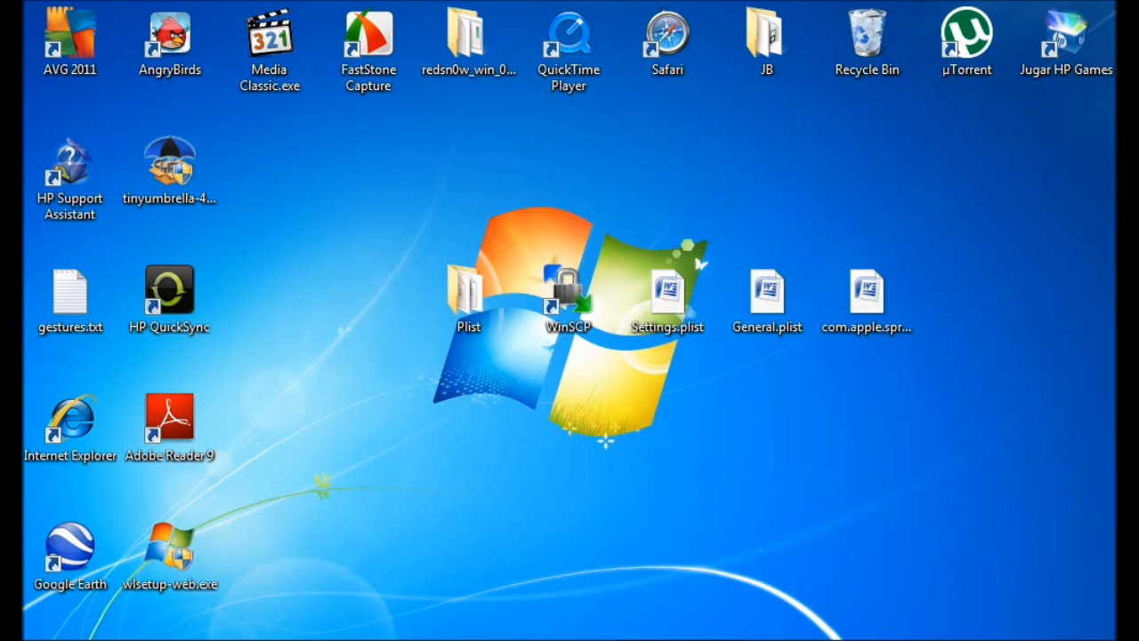
- Launch WinSCP and define a new session with host 192.168.1.102 and user root
{"action": "left_click", "coordinate": [568, 293]}
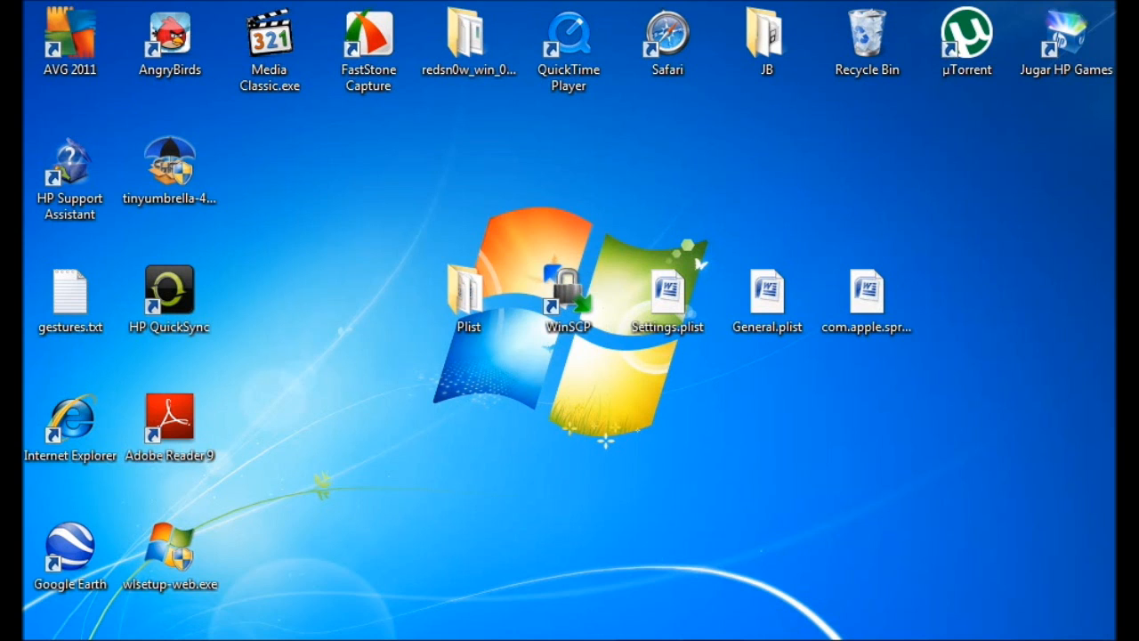
{"action": "left_click", "coordinate": [568, 284]}
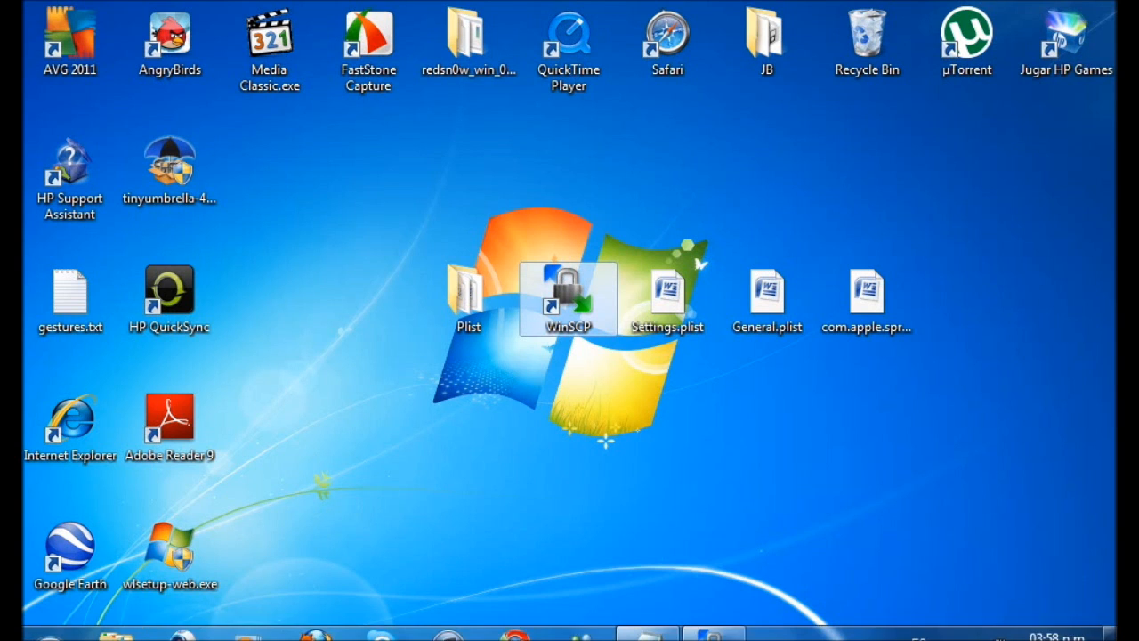
{"action": "double_click", "coordinate": [566, 299]}
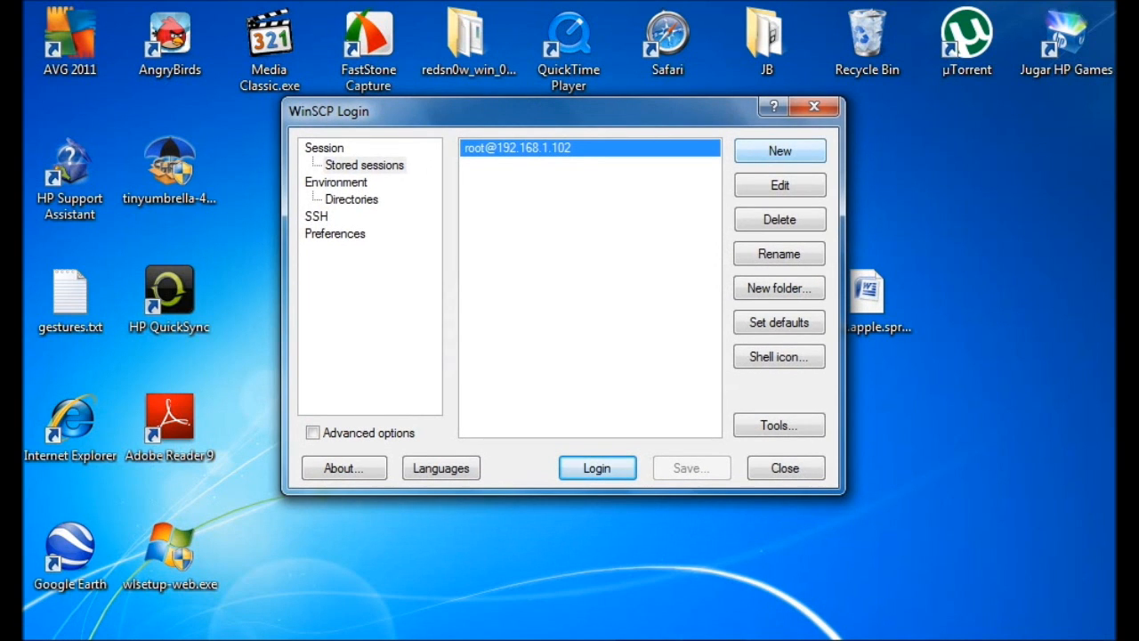
{"action": "left_click", "coordinate": [780, 150]}
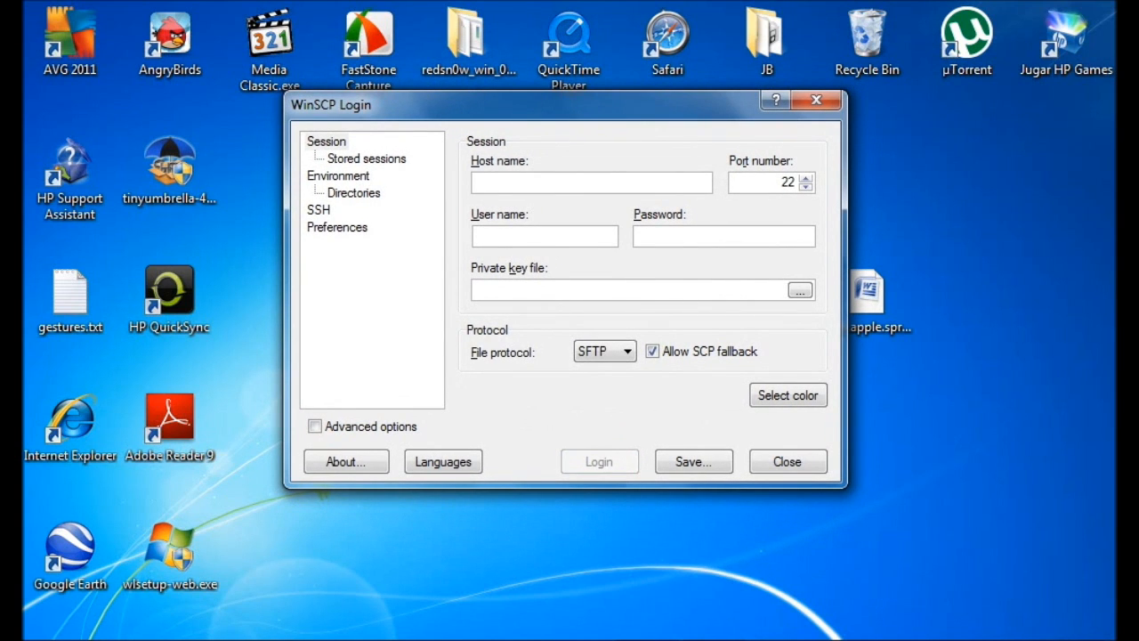
{"action": "left_click", "coordinate": [591, 182]}
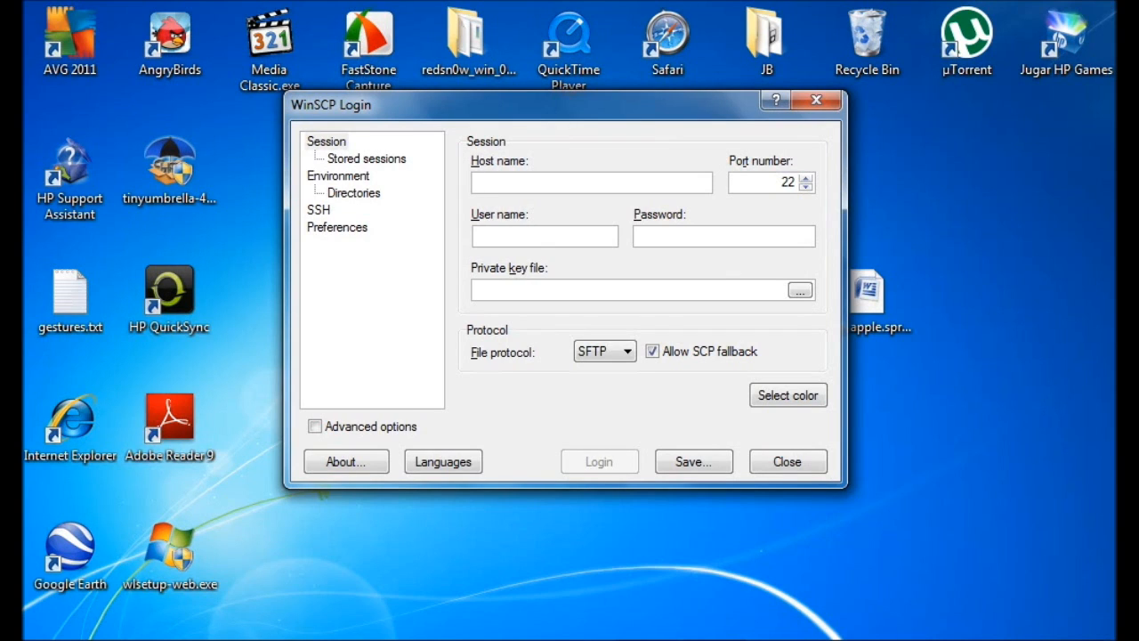
{"action": "left_click", "coordinate": [590, 182]}
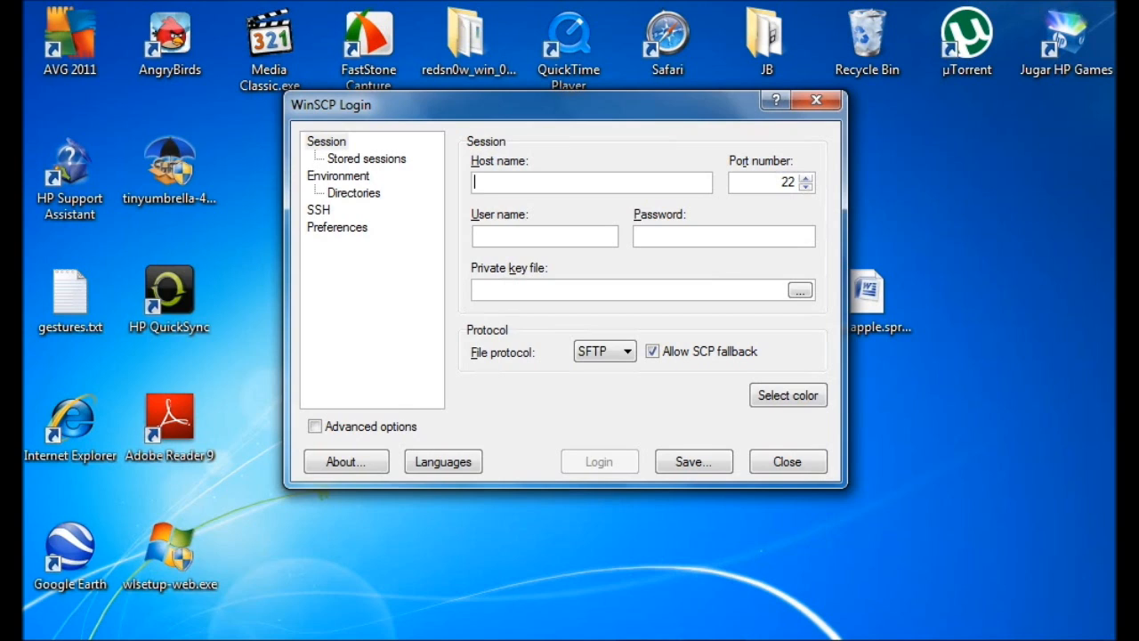
{"action": "type", "text": "192.1"}
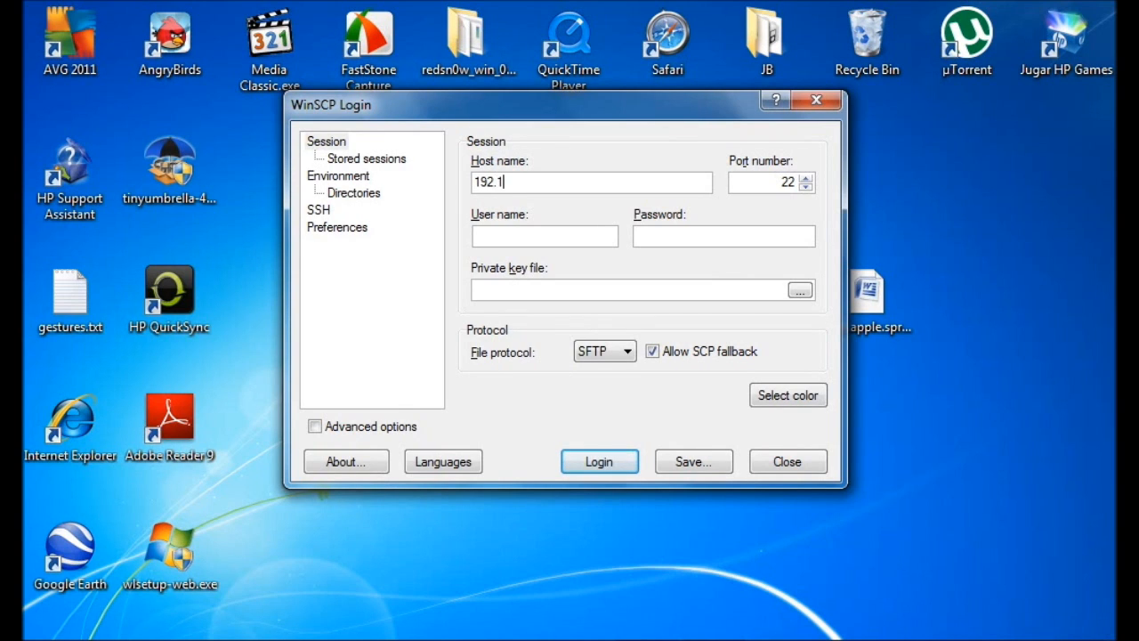
{"action": "type", "text": "68.1"}
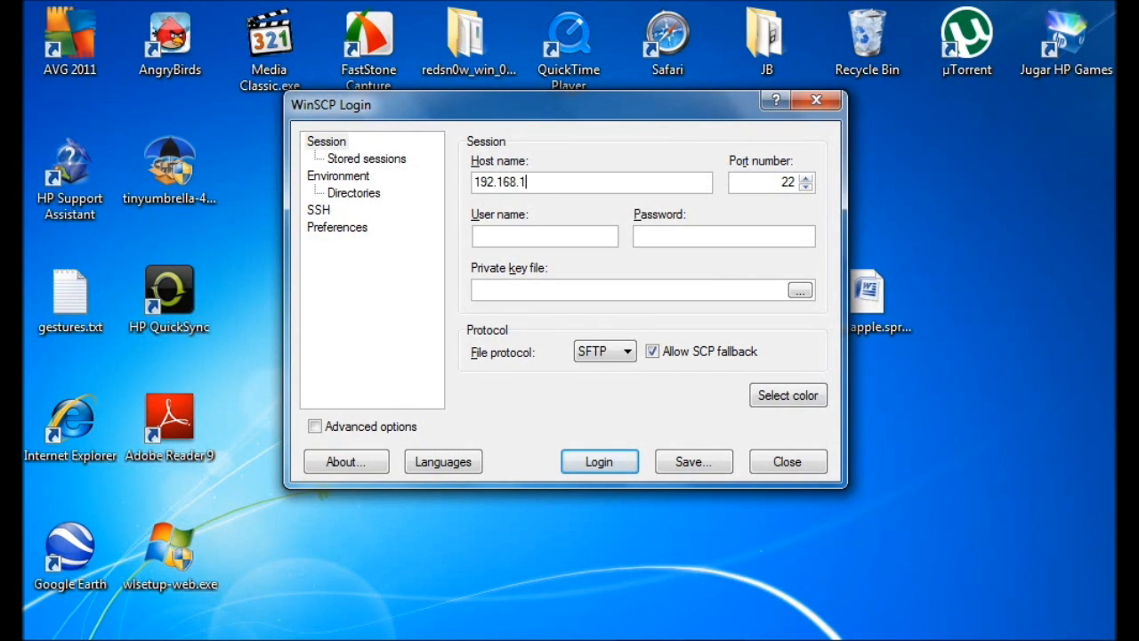
{"action": "type", "text": "102"}
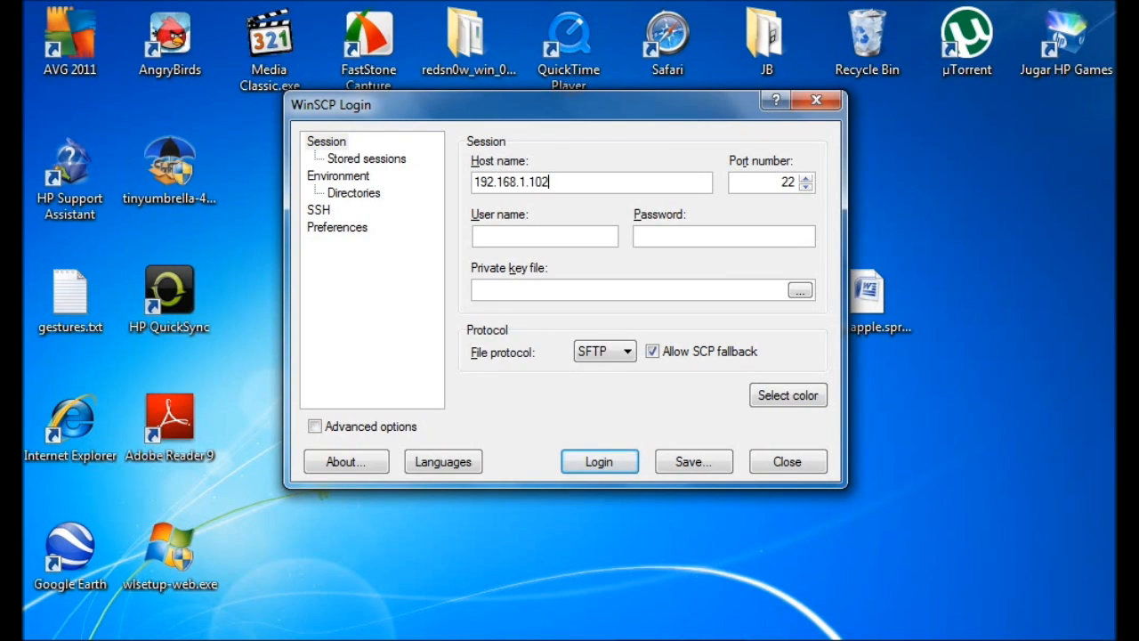
{"action": "type", "text": "root"}
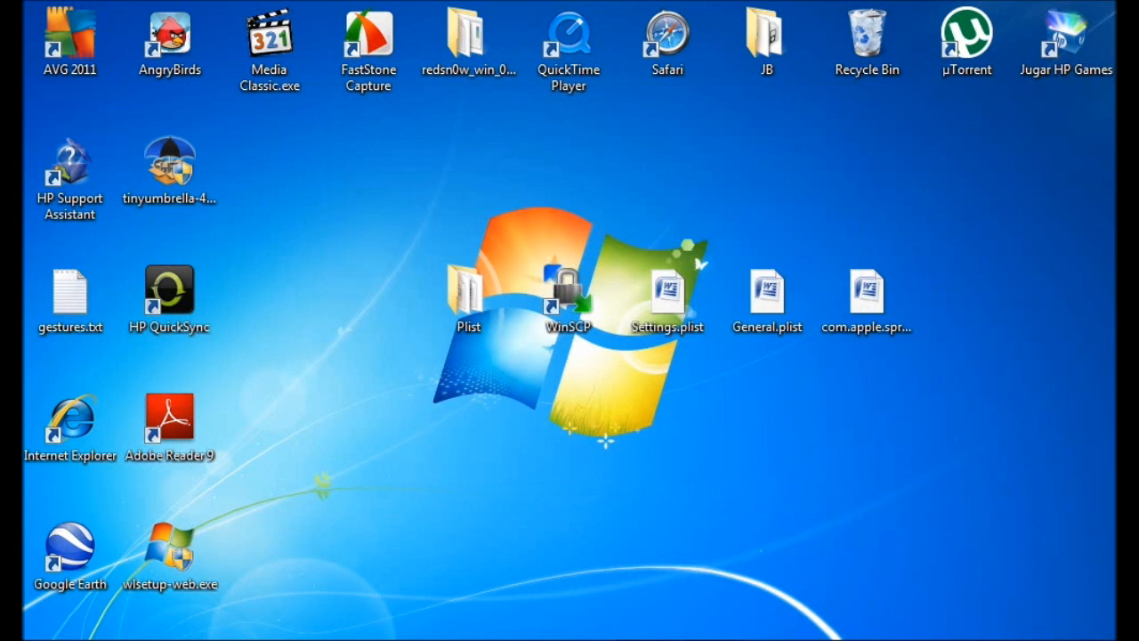
{"action": "double_click", "coordinate": [567, 288]}
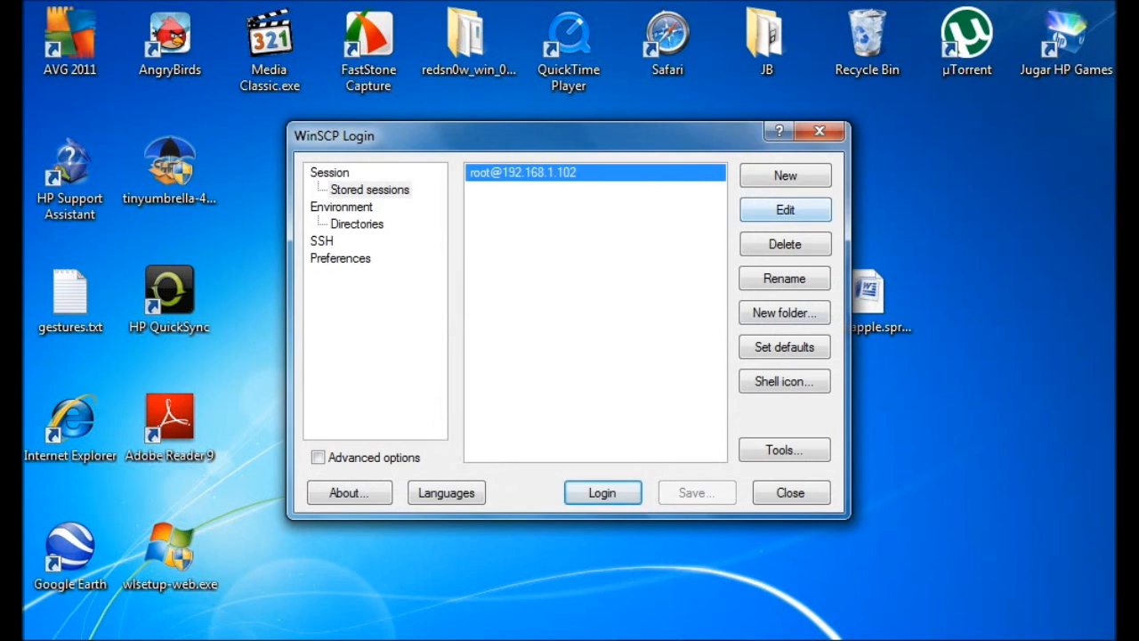
{"action": "left_click", "coordinate": [601, 491]}
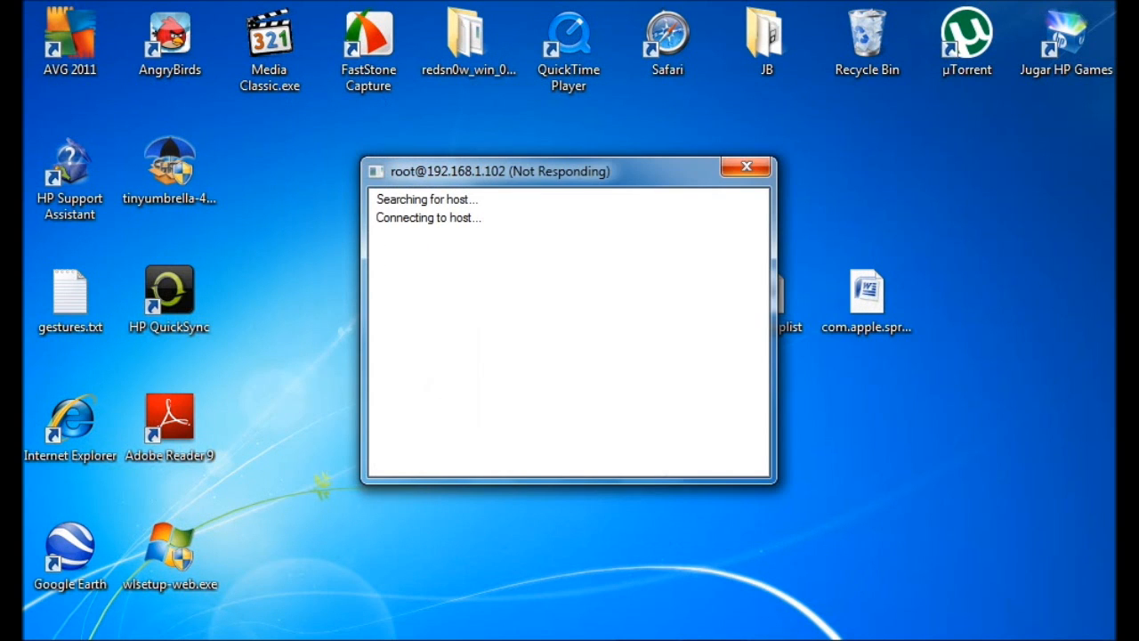
{"action": "left_click", "coordinate": [745, 167]}
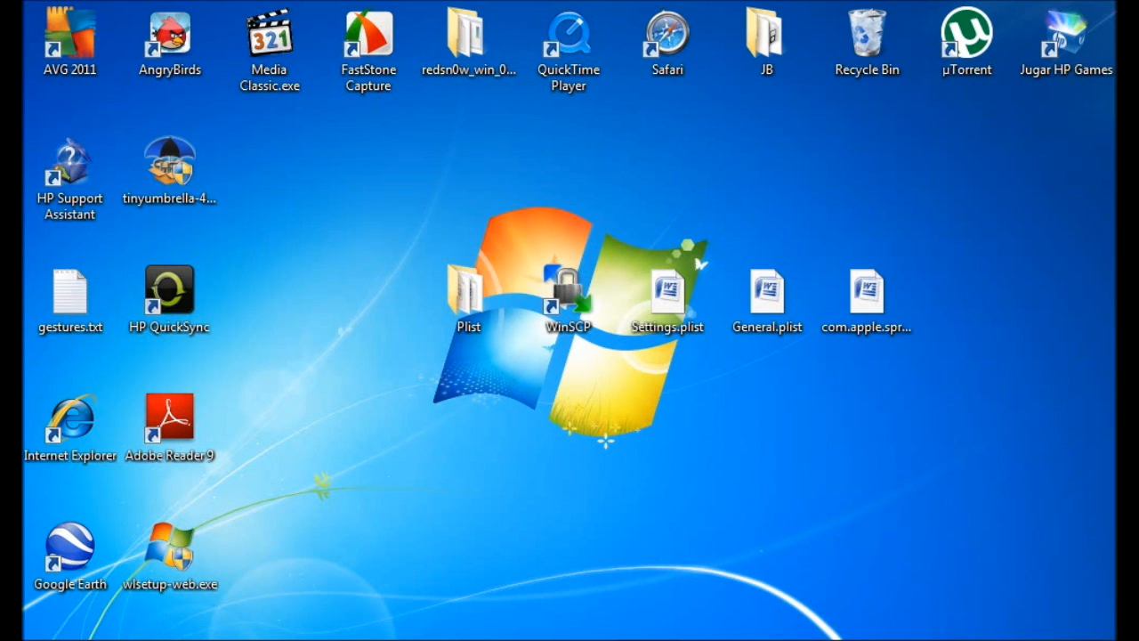
- Browse up from the remote home folder toward /private/var/stash, dismissing the directory listing error
{"action": "double_click", "coordinate": [568, 285]}
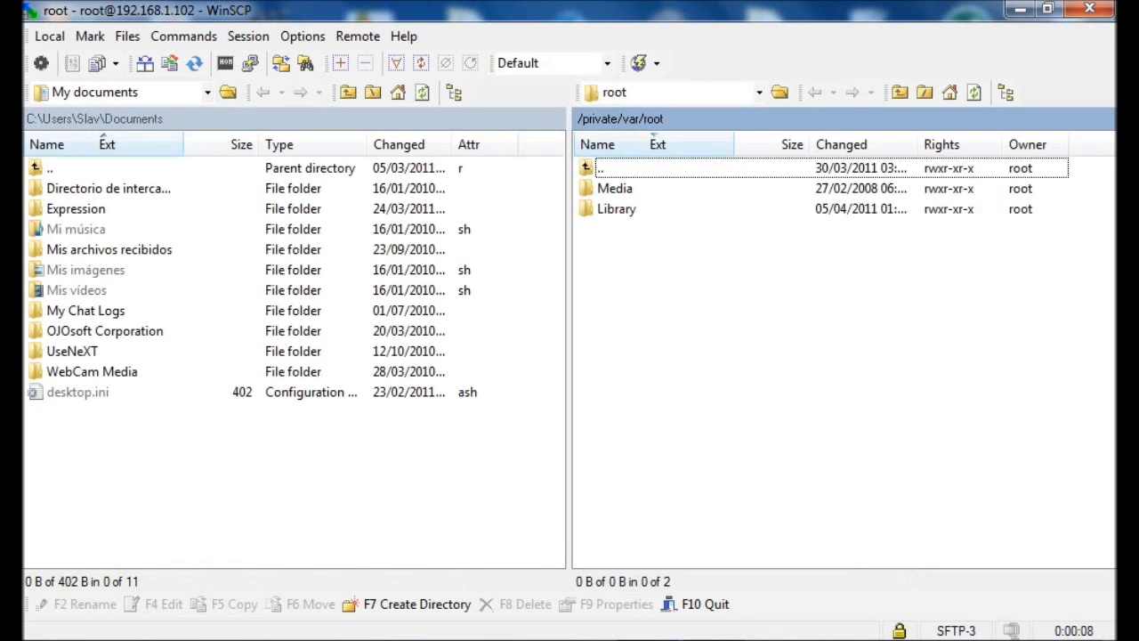
{"action": "left_click", "coordinate": [1048, 9]}
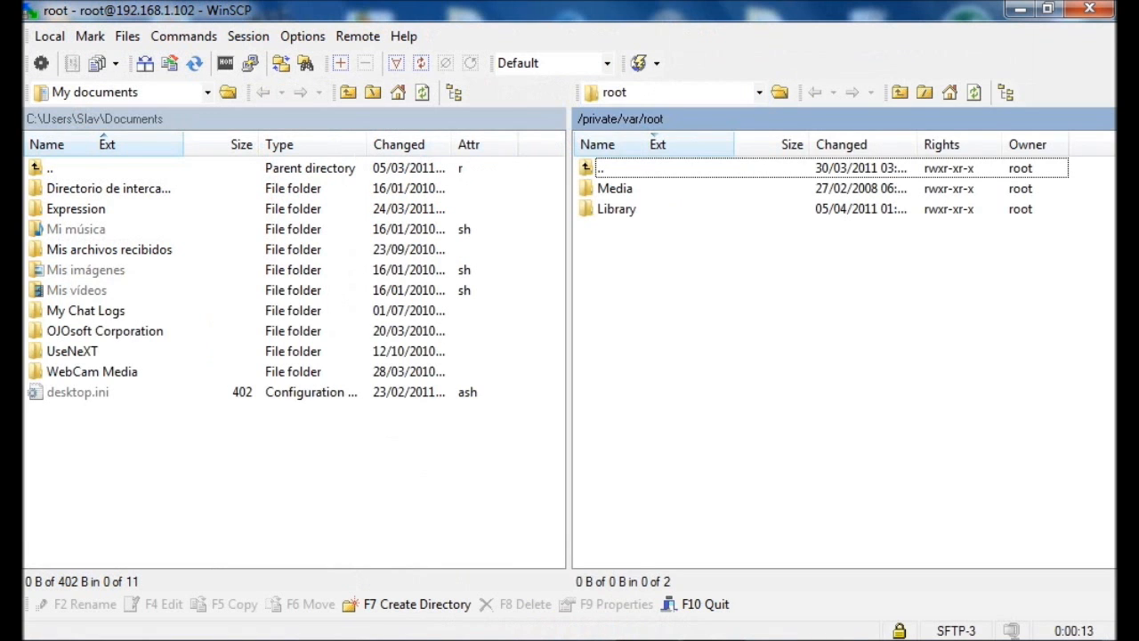
{"action": "double_click", "coordinate": [599, 167]}
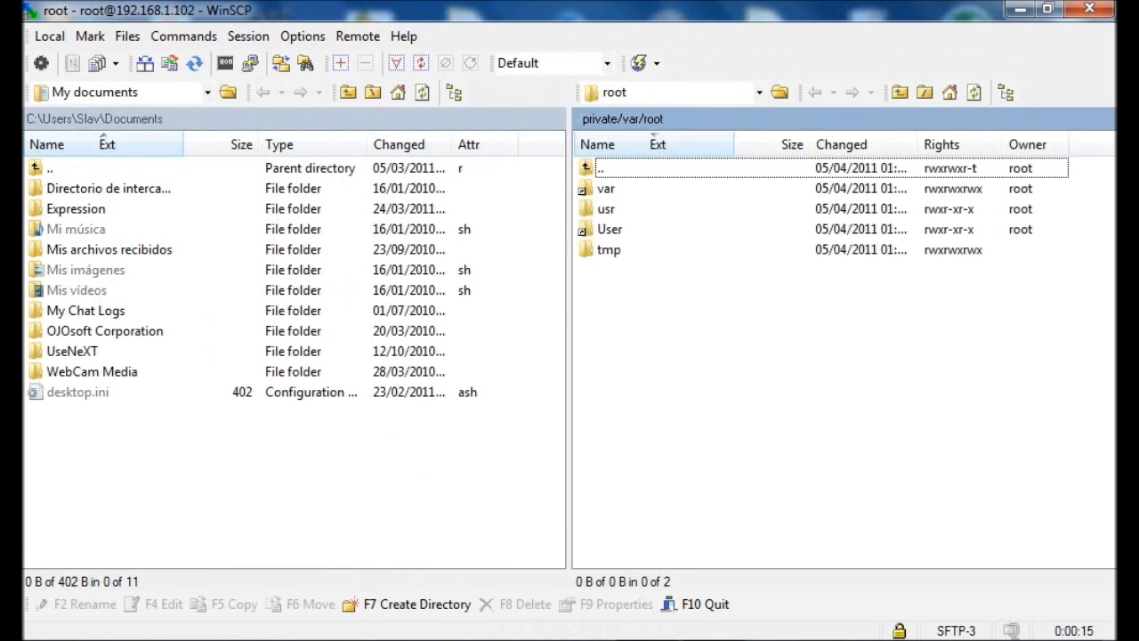
{"action": "double_click", "coordinate": [600, 167]}
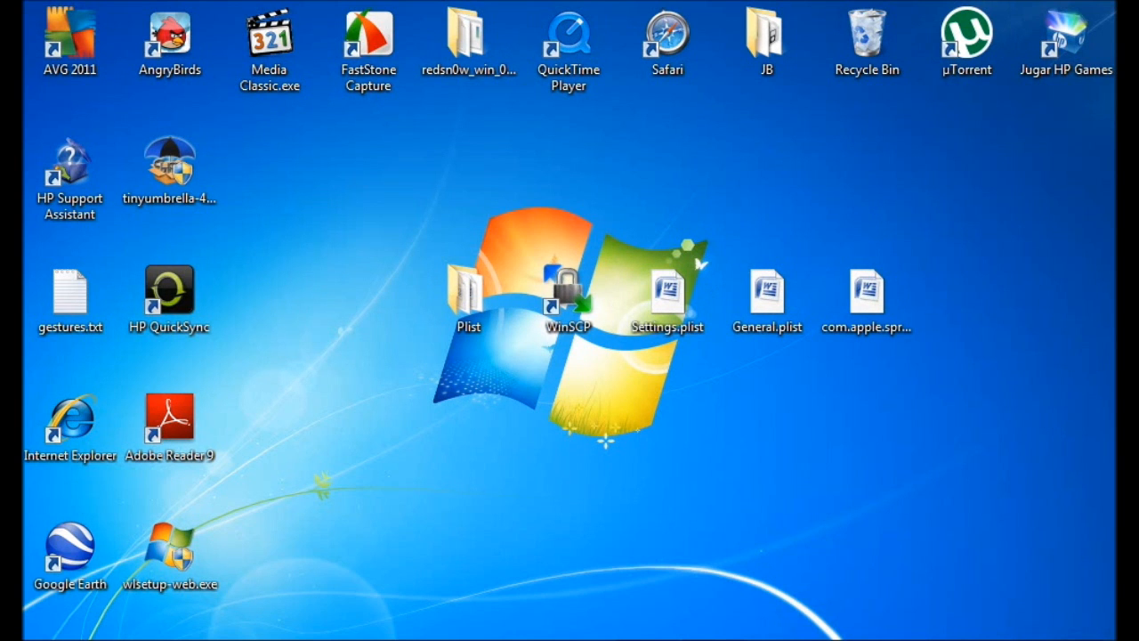
{"action": "double_click", "coordinate": [568, 285]}
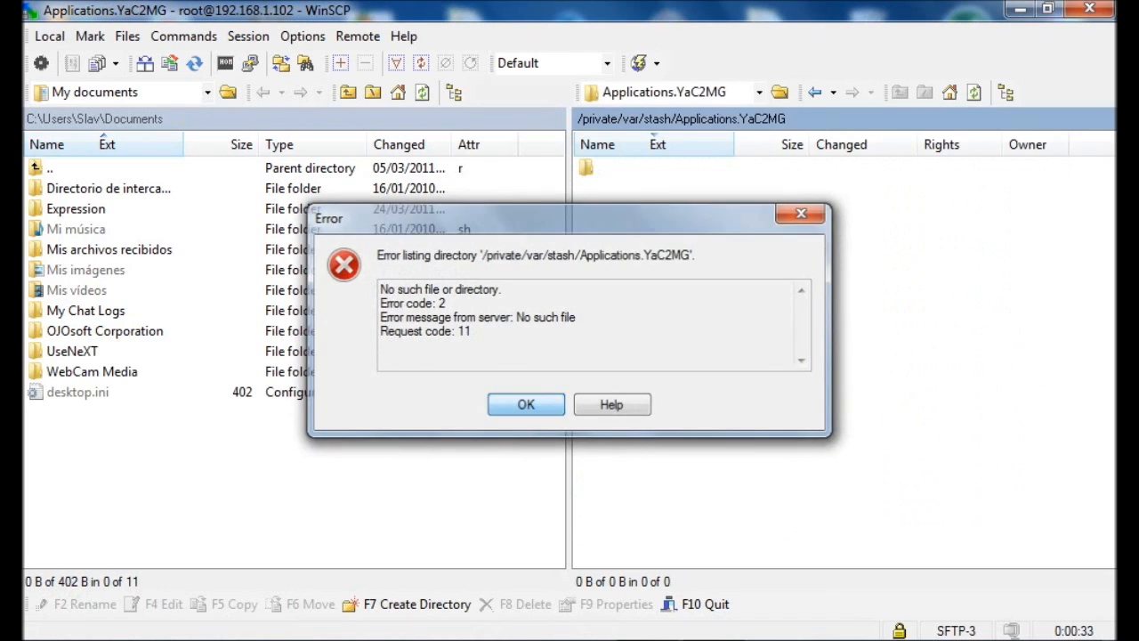
{"action": "left_click", "coordinate": [525, 404]}
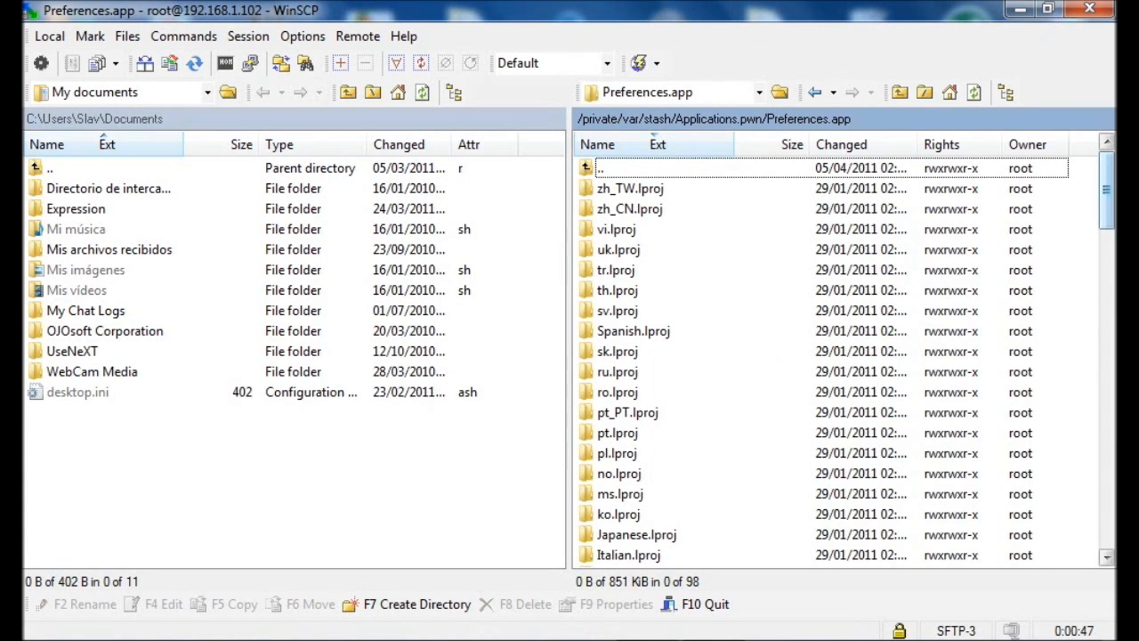
- Locate the original Settings.plist in Preferences.app and switch to the desktop with the modified plists
{"action": "scroll", "scroll_direction": "down", "scroll_amount": 3}
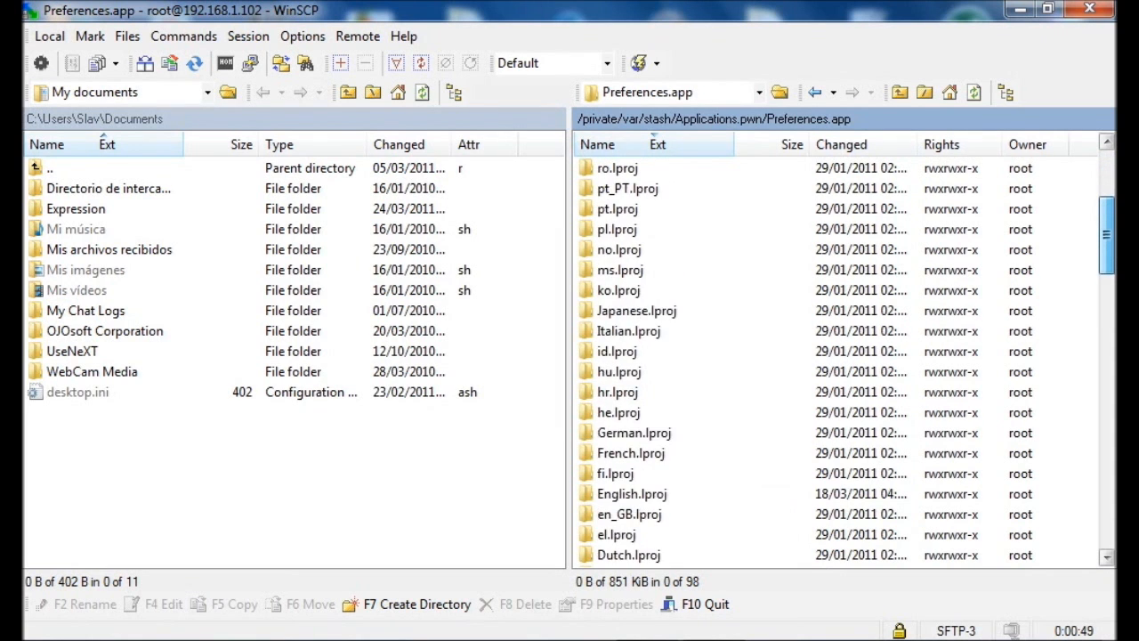
{"action": "scroll", "scroll_direction": "down", "scroll_amount": 3}
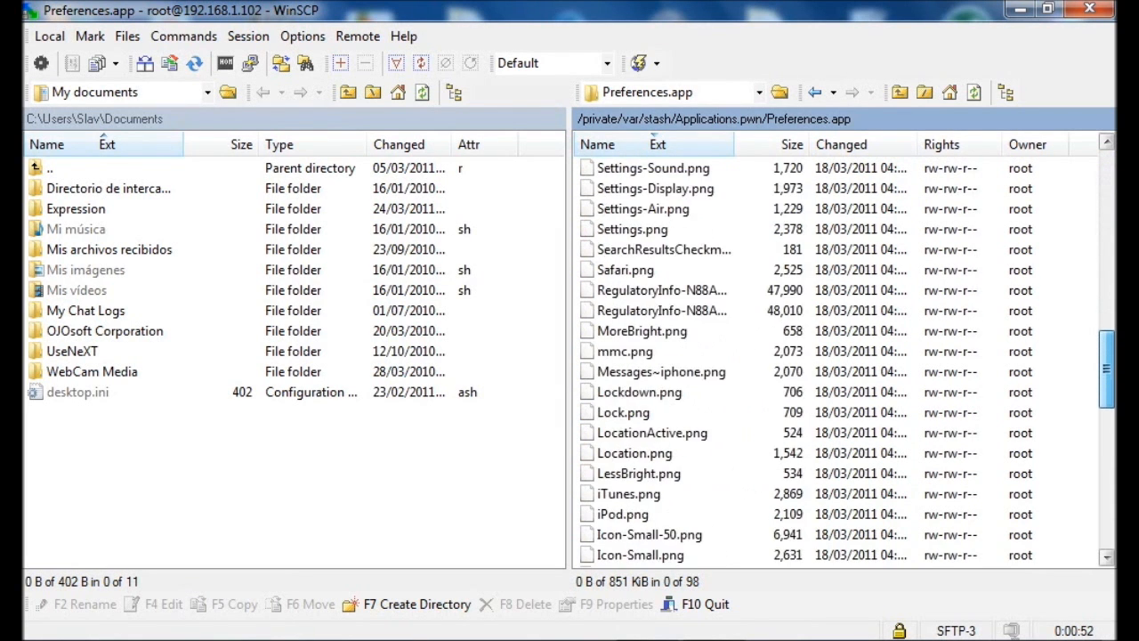
{"action": "scroll", "scroll_direction": "down", "scroll_amount": 3}
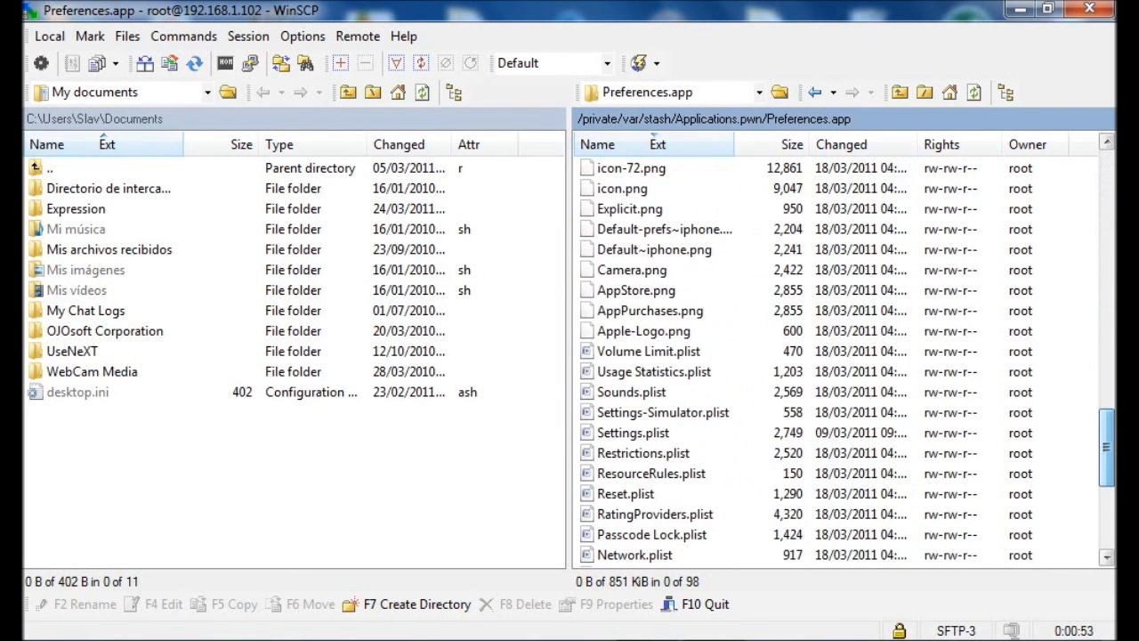
{"action": "left_click", "coordinate": [632, 432]}
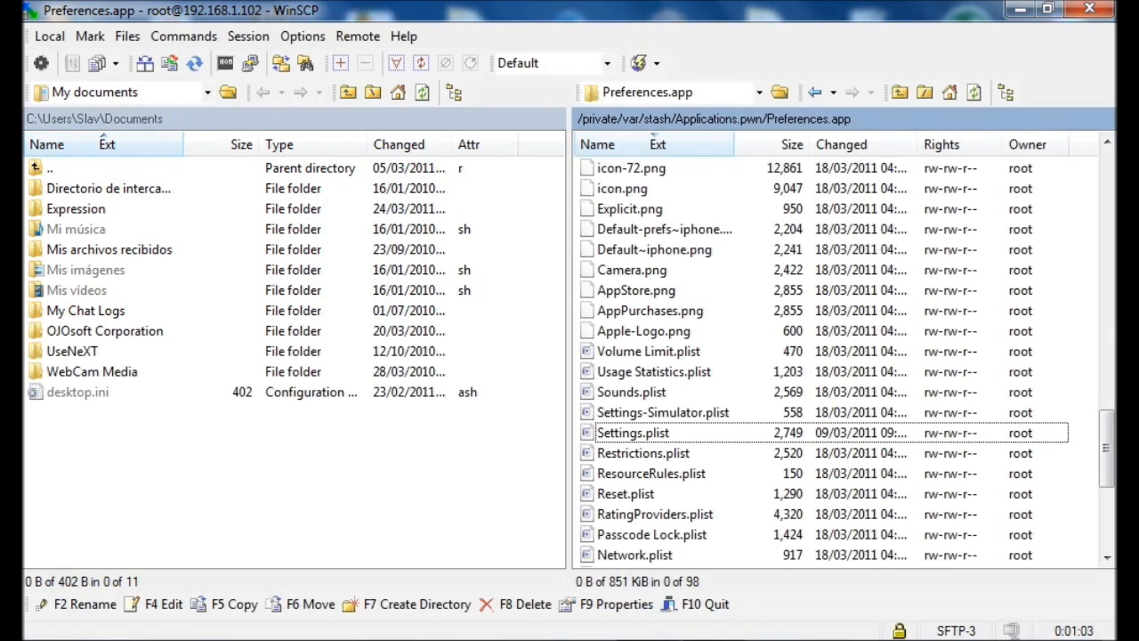
{"action": "scroll", "scroll_direction": "down", "scroll_amount": 3}
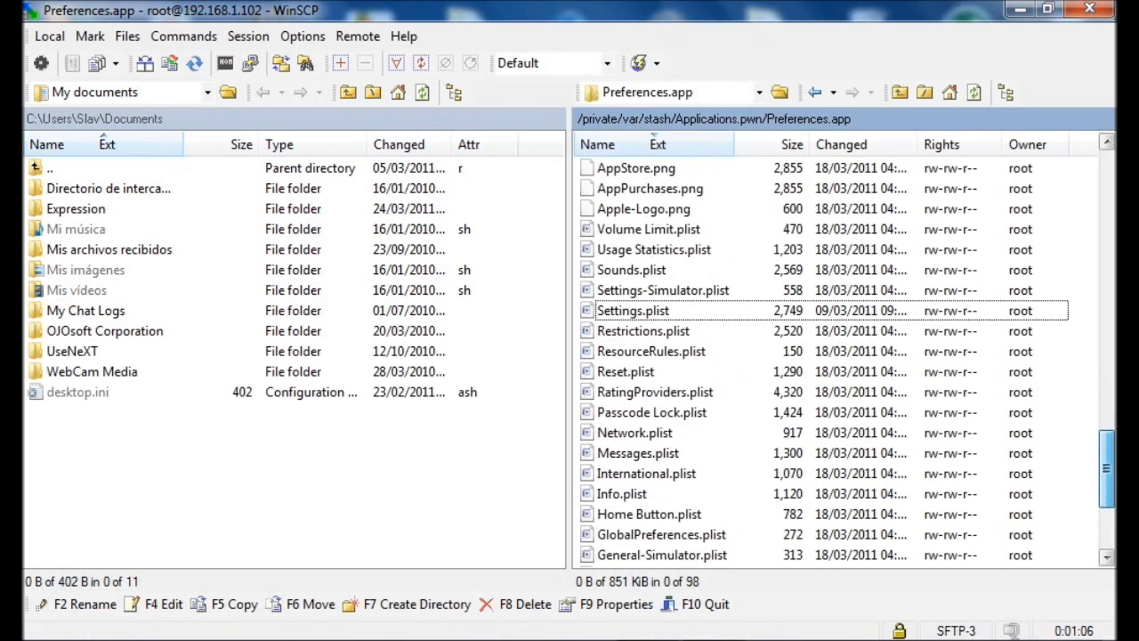
{"action": "scroll", "scroll_direction": "down", "scroll_amount": 3}
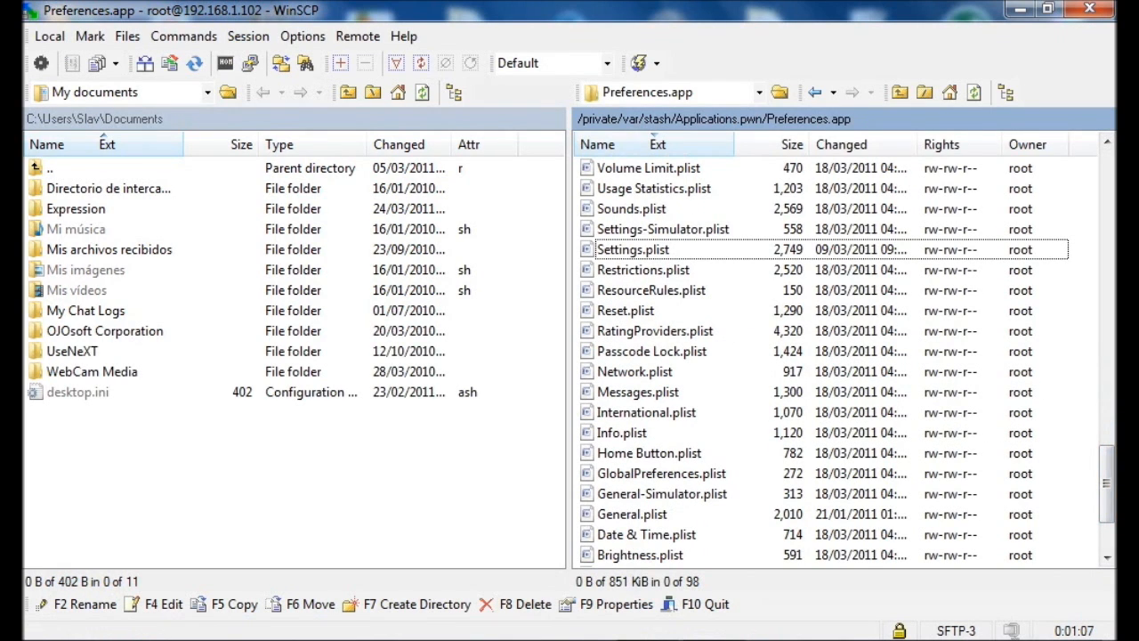
{"action": "left_click", "coordinate": [631, 513]}
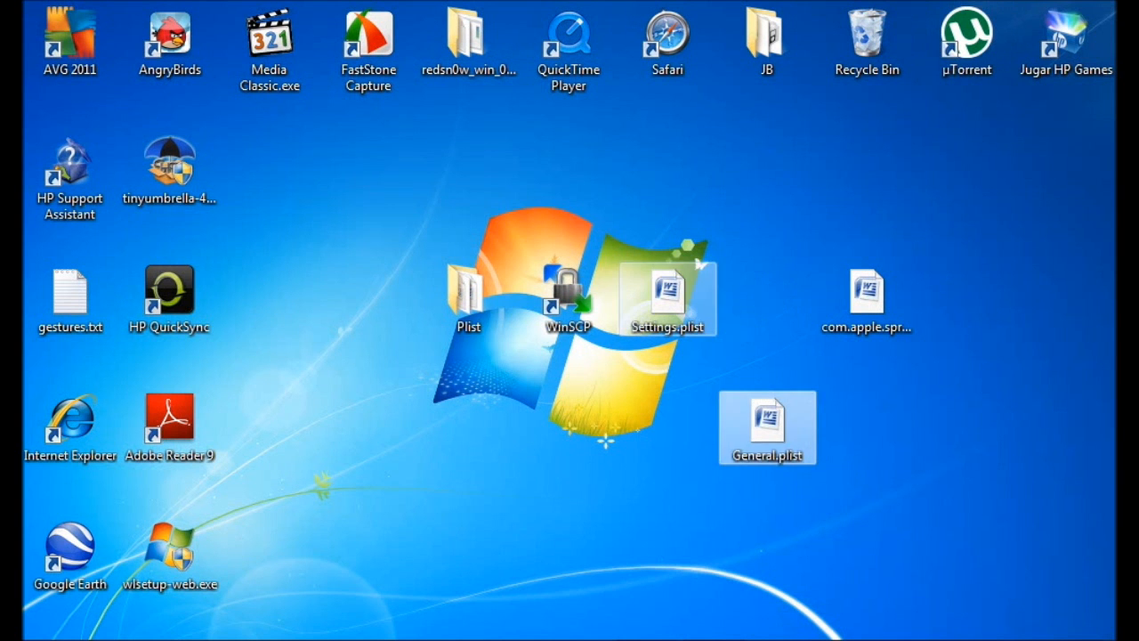
- Copy the modified General.plist from the desktop over the phone's original in Preferences.app
{"action": "left_click_drag", "start_coordinate": [667, 293], "coordinate": [668, 427]}
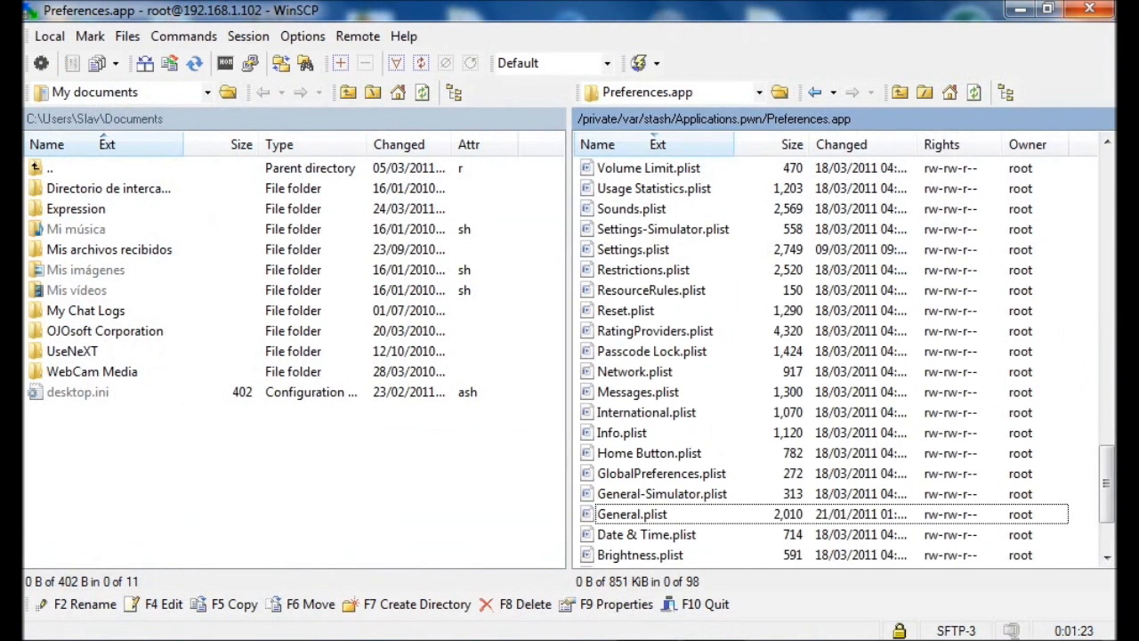
{"action": "mouse_move", "coordinate": [1018, 11]}
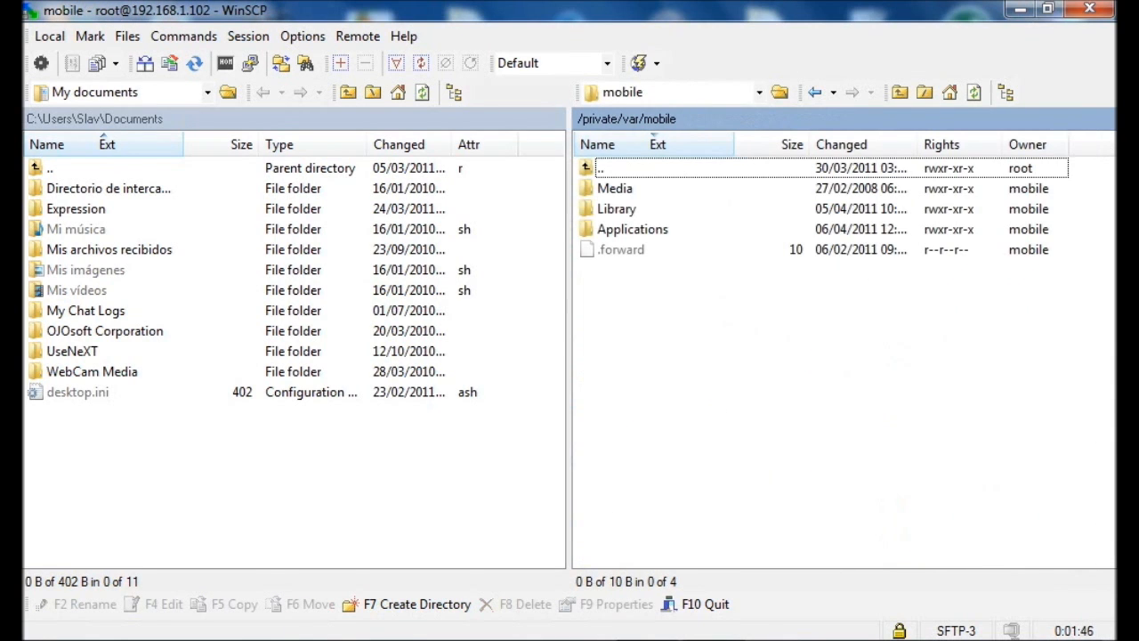
- Navigate into Library and then its Preferences folder to reach the com.apple plist files
{"action": "double_click", "coordinate": [615, 208]}
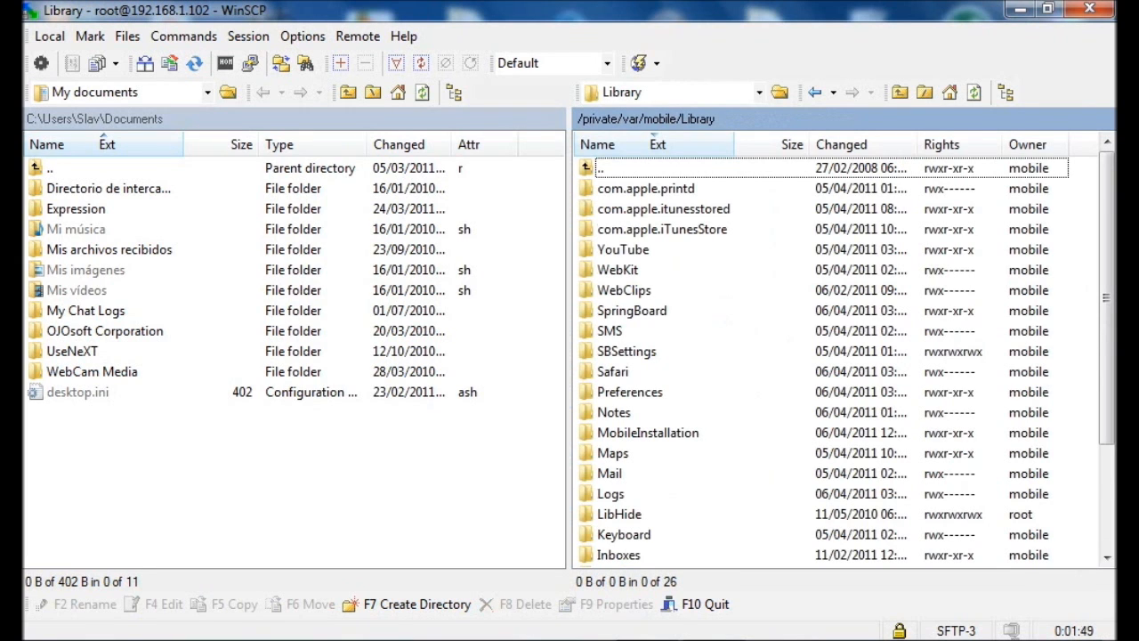
{"action": "scroll", "scroll_direction": "down", "scroll_amount": 3}
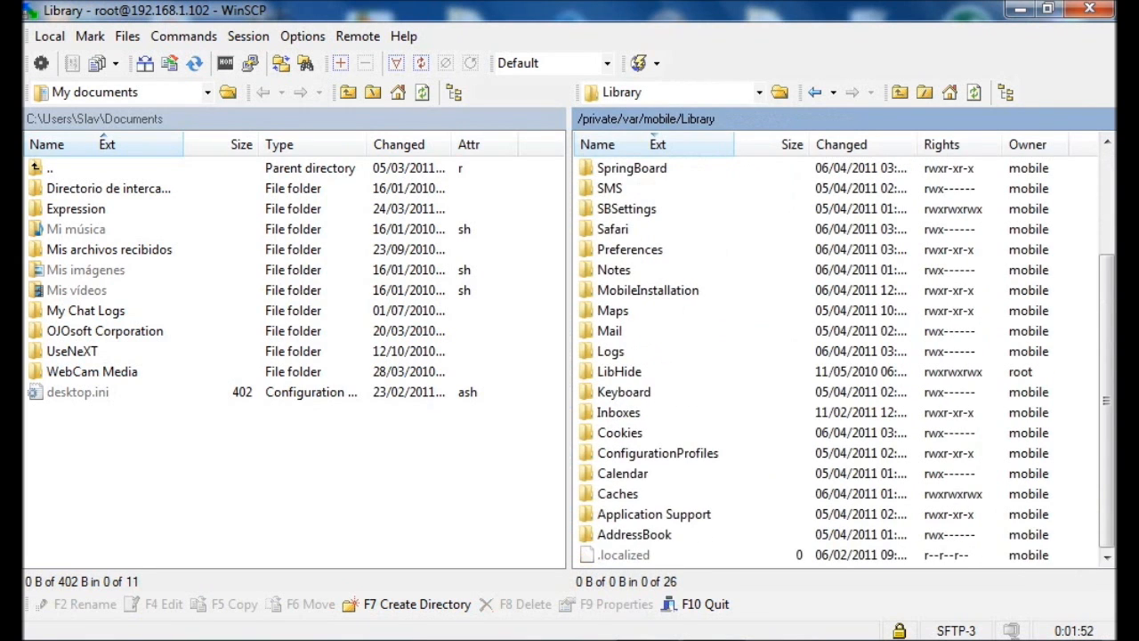
{"action": "scroll", "scroll_direction": "up", "scroll_amount": 3}
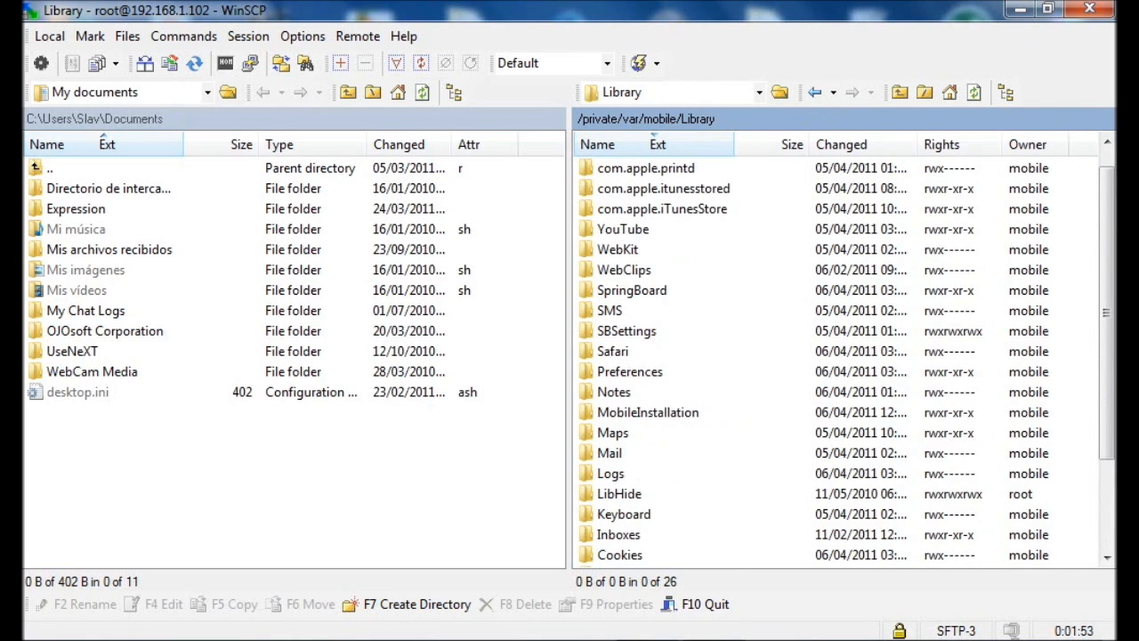
{"action": "mouse_move", "coordinate": [570, 623]}
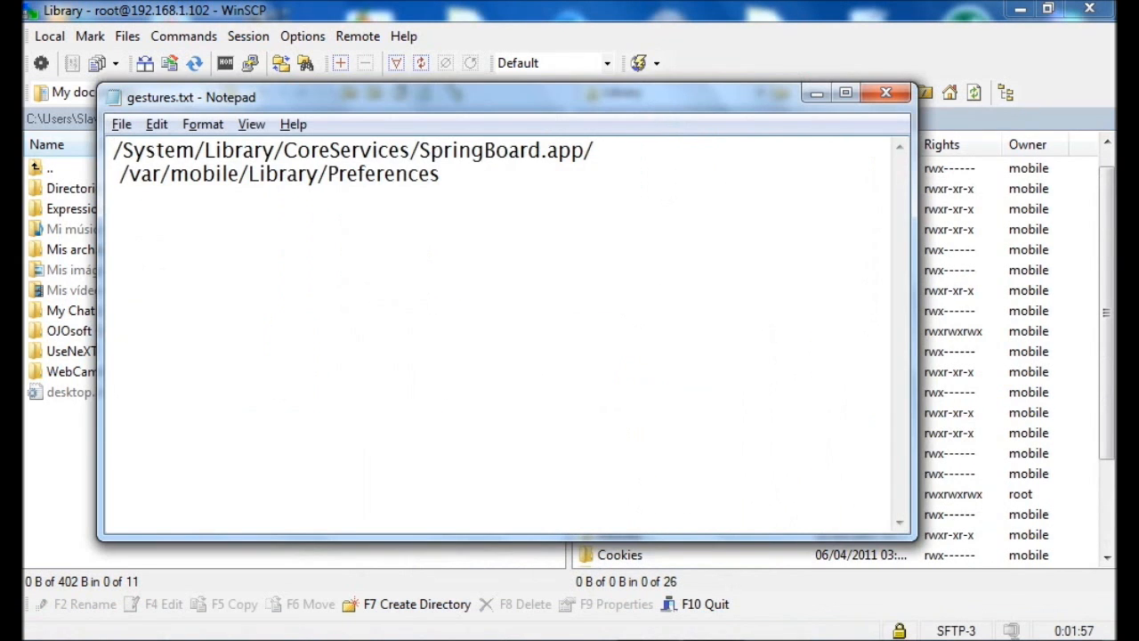
{"action": "left_click", "coordinate": [885, 92]}
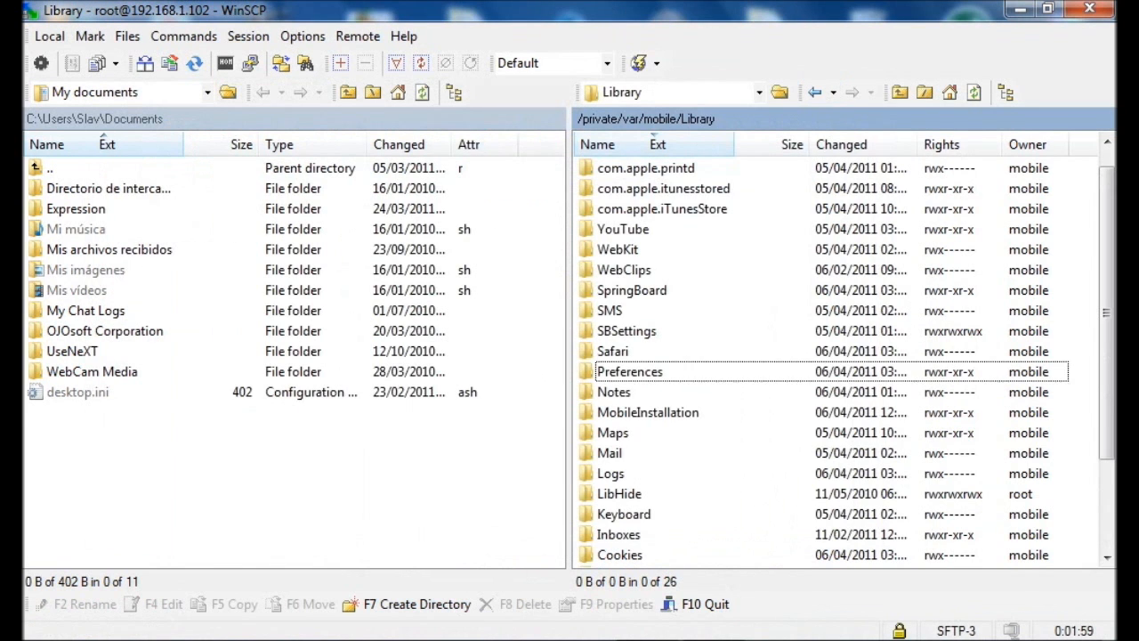
{"action": "double_click", "coordinate": [630, 372]}
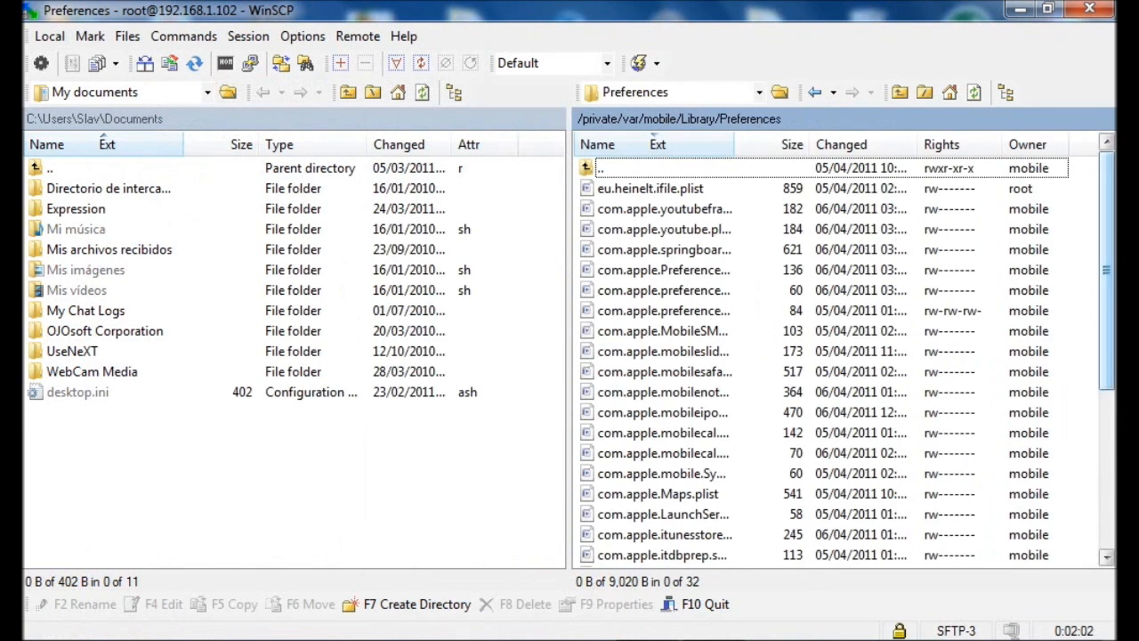
{"action": "scroll", "scroll_direction": "down", "scroll_amount": 3}
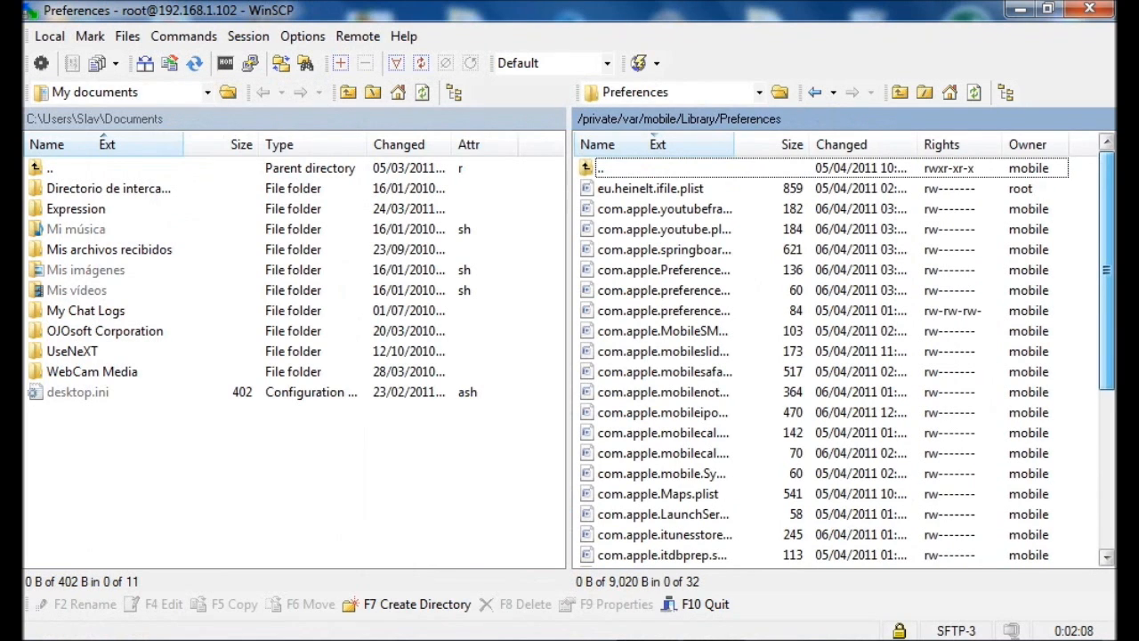
- Copy com.apple.springboard.plist to the phone, overwrite the existing file and quit the WinSCP session
{"action": "left_click", "coordinate": [662, 250]}
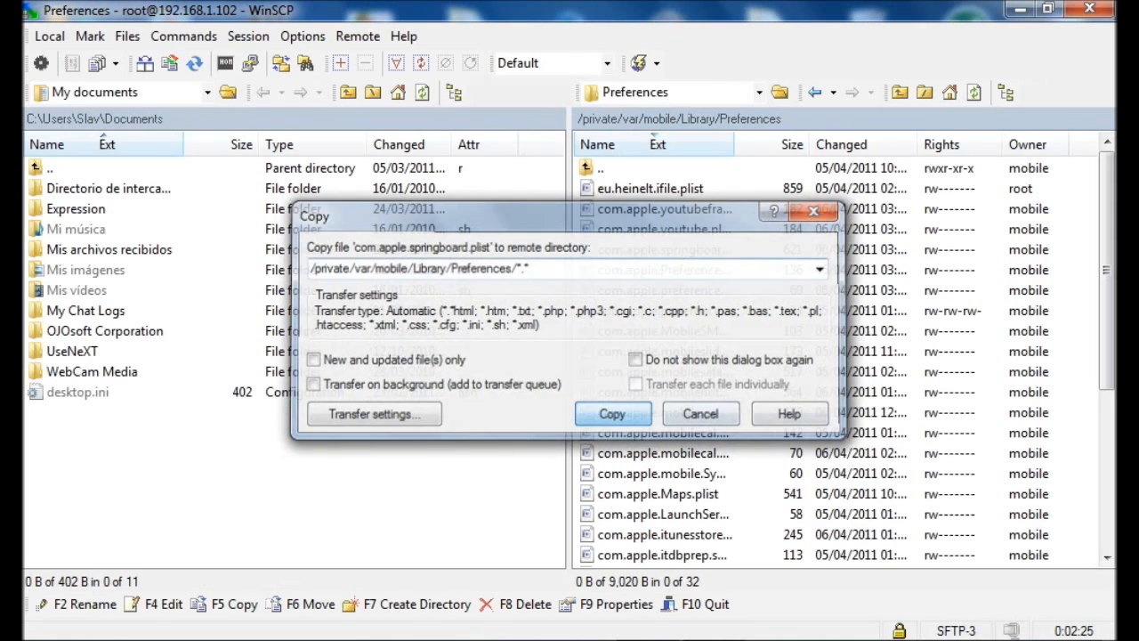
{"action": "left_click", "coordinate": [612, 413]}
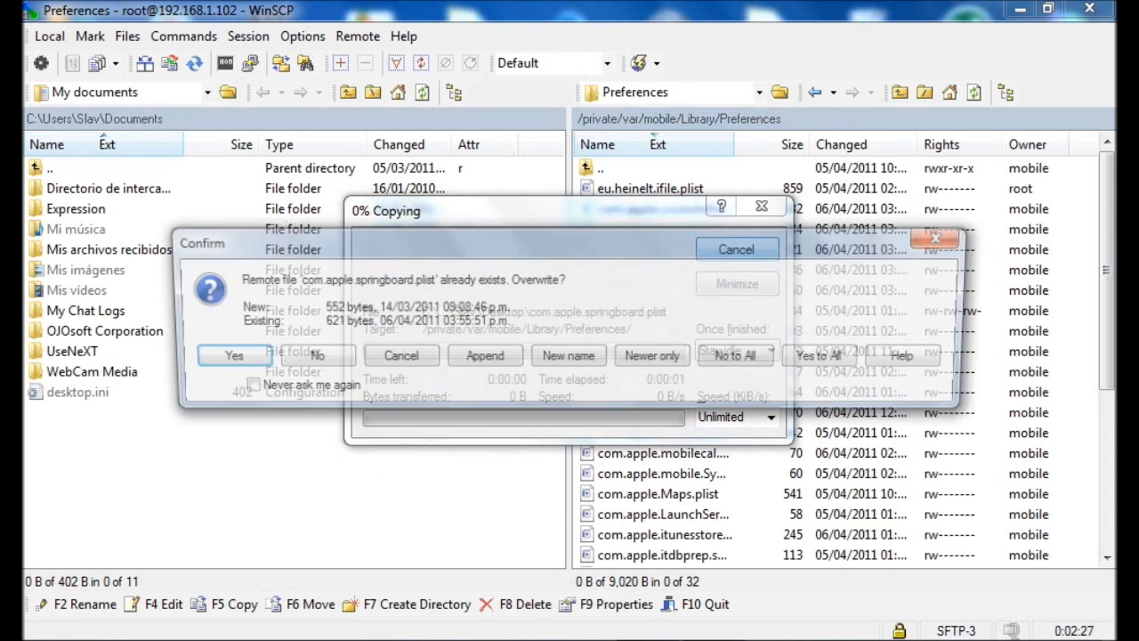
{"action": "left_click", "coordinate": [235, 356]}
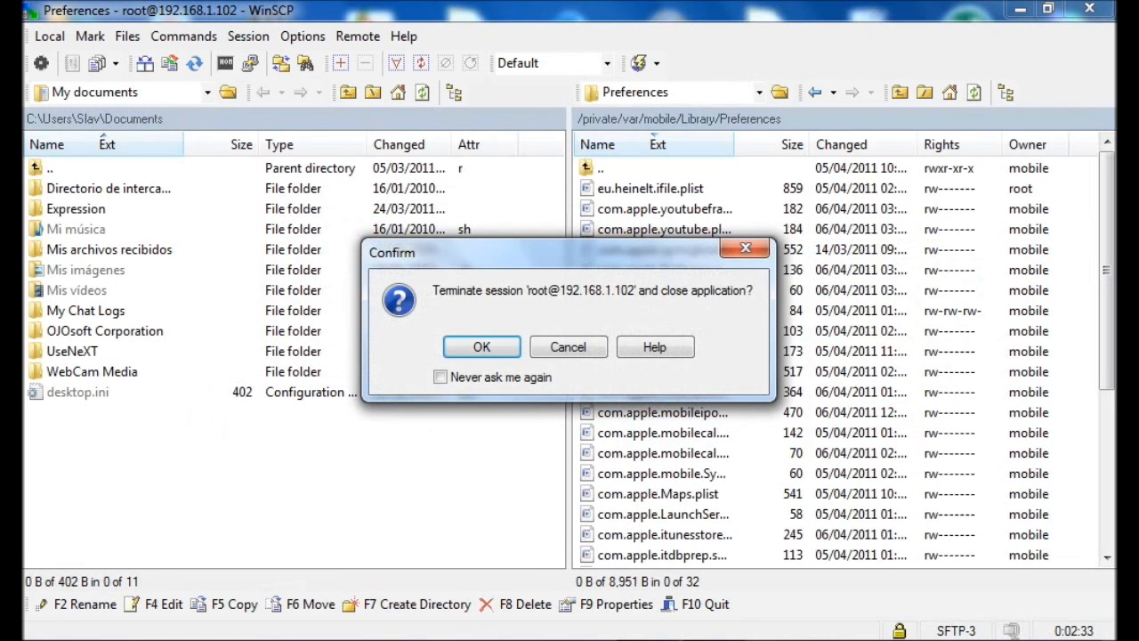
{"action": "left_click", "coordinate": [481, 345]}
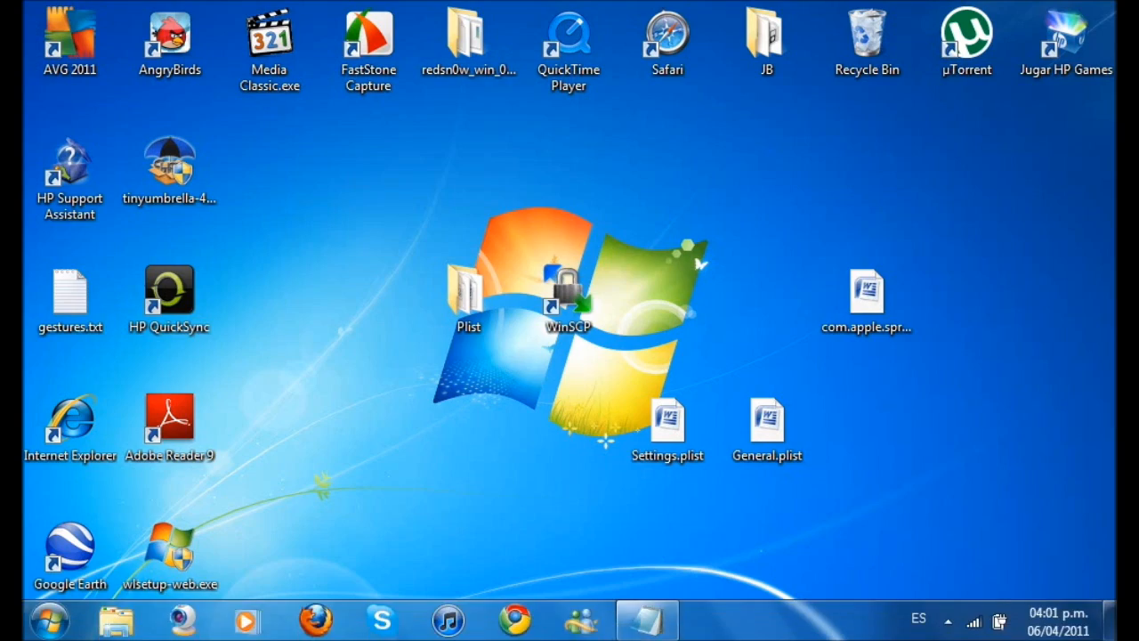